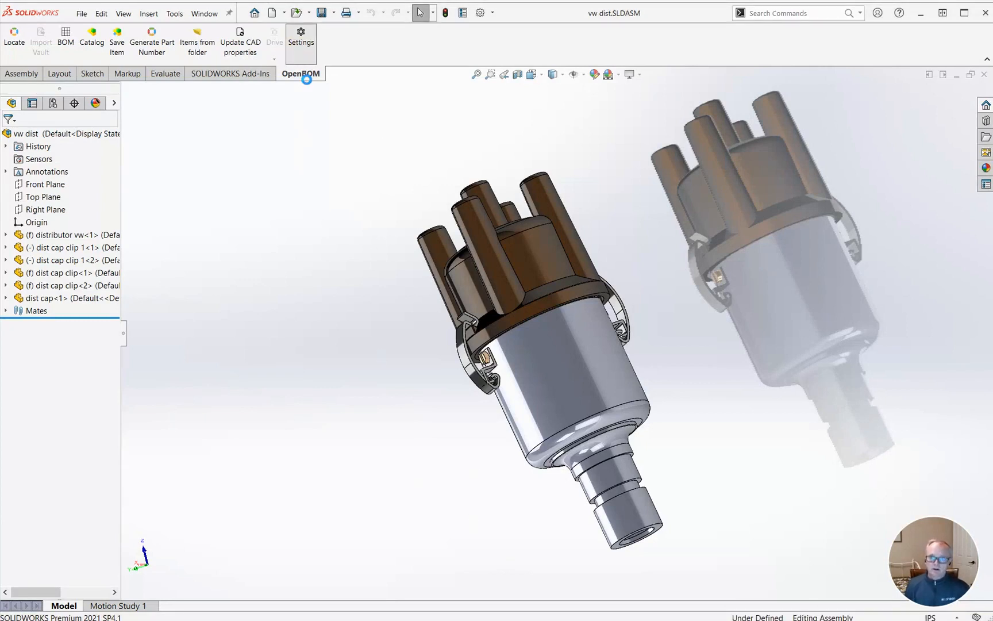
Step: Review the OpenBOM property mapping from Settings and cancel back without changes
click(301, 38)
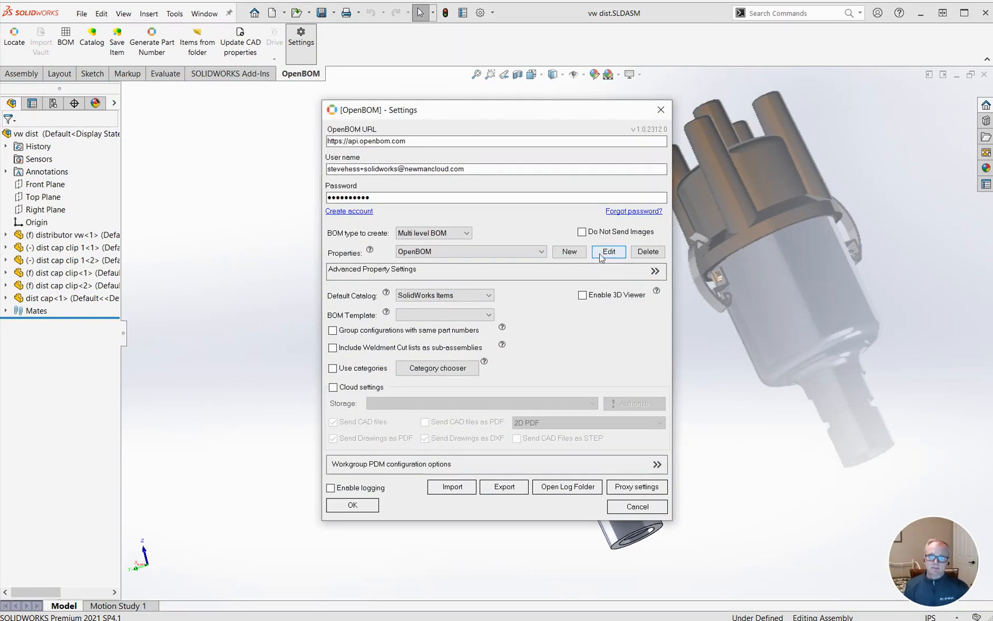
click(609, 251)
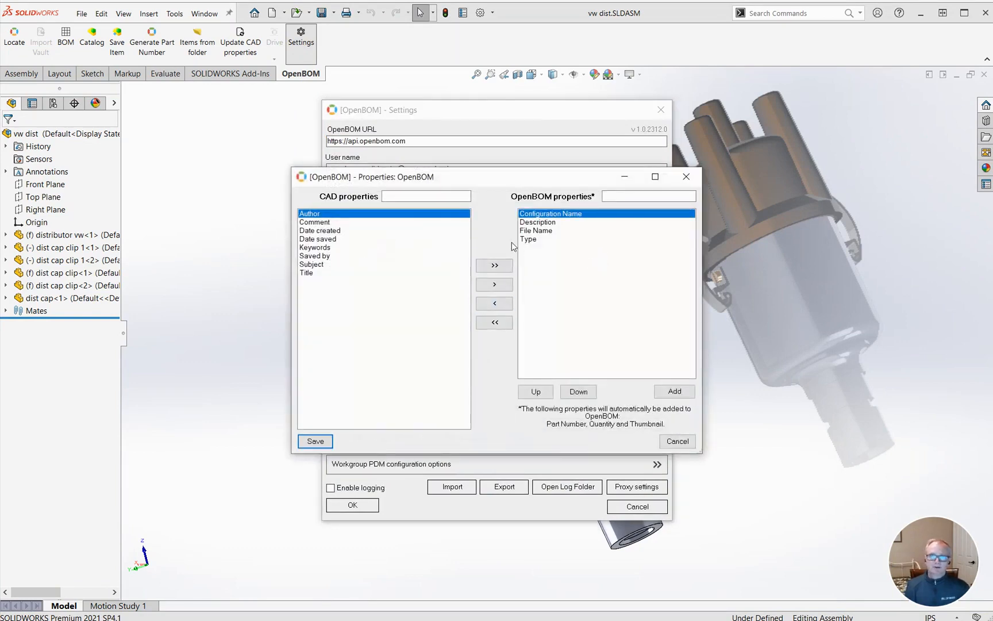
click(677, 441)
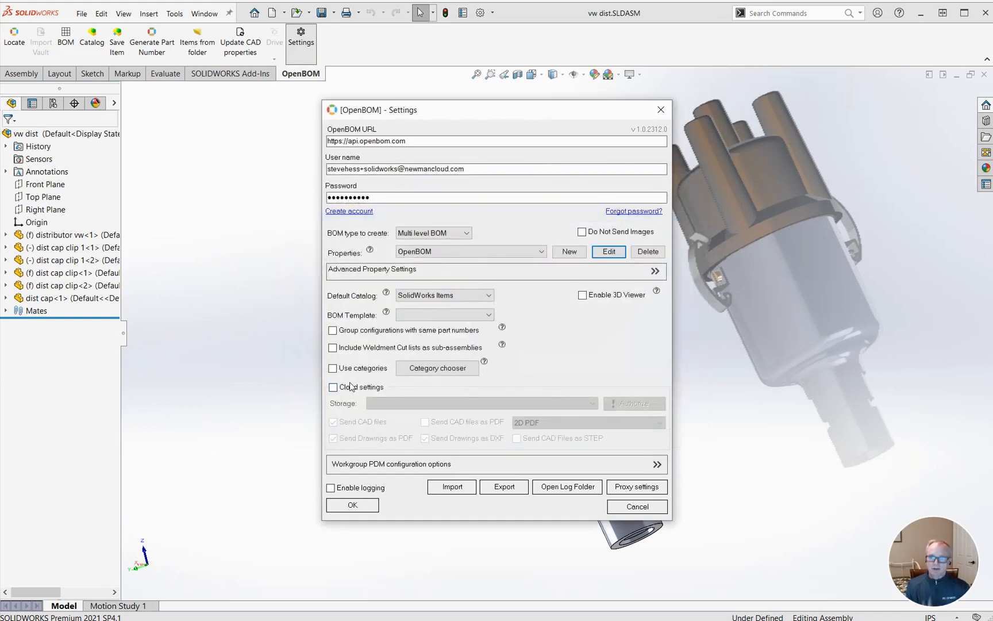
mouse_move(542, 499)
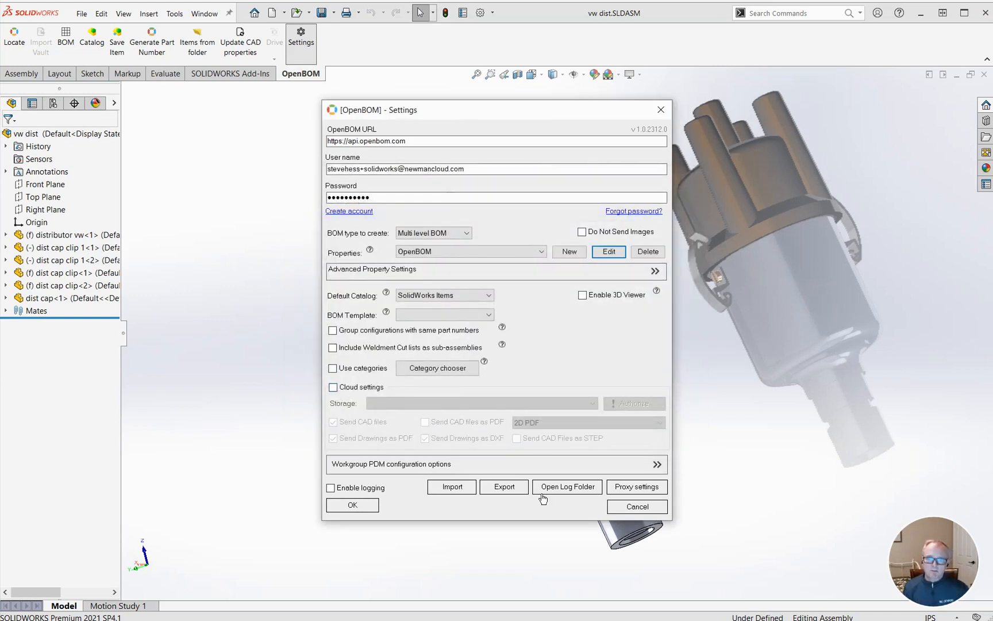
mouse_move(503, 492)
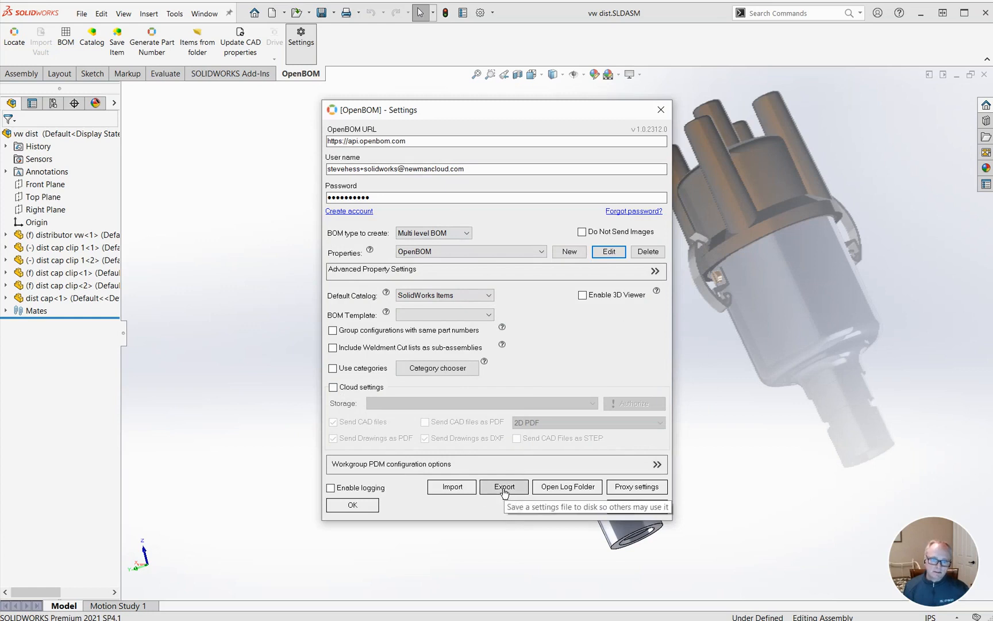
Step: Begin an OpenBOM settings export with Export All ticked and proceed to the save dialog
click(503, 488)
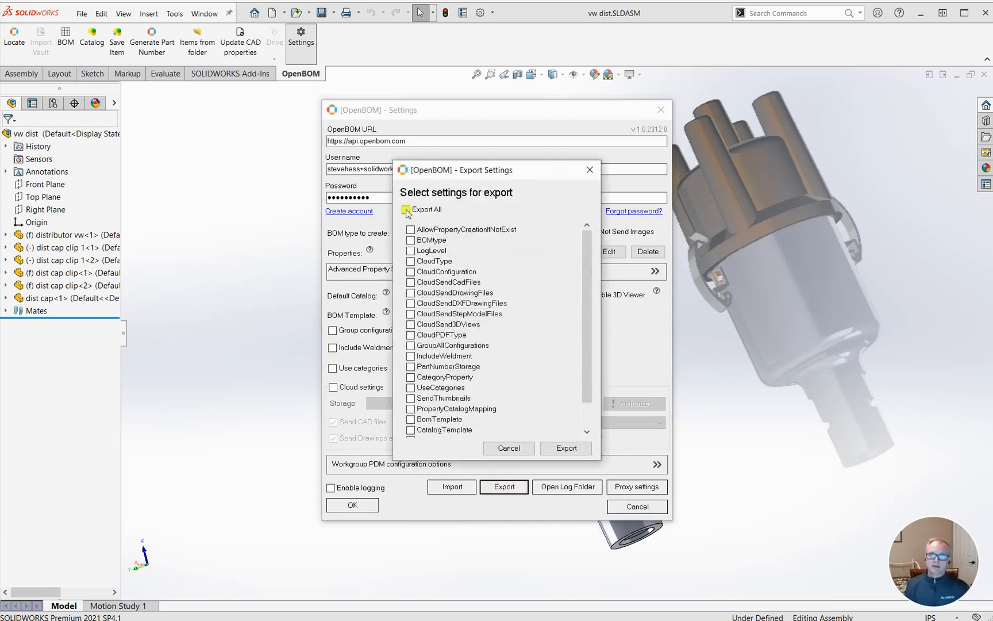
click(405, 210)
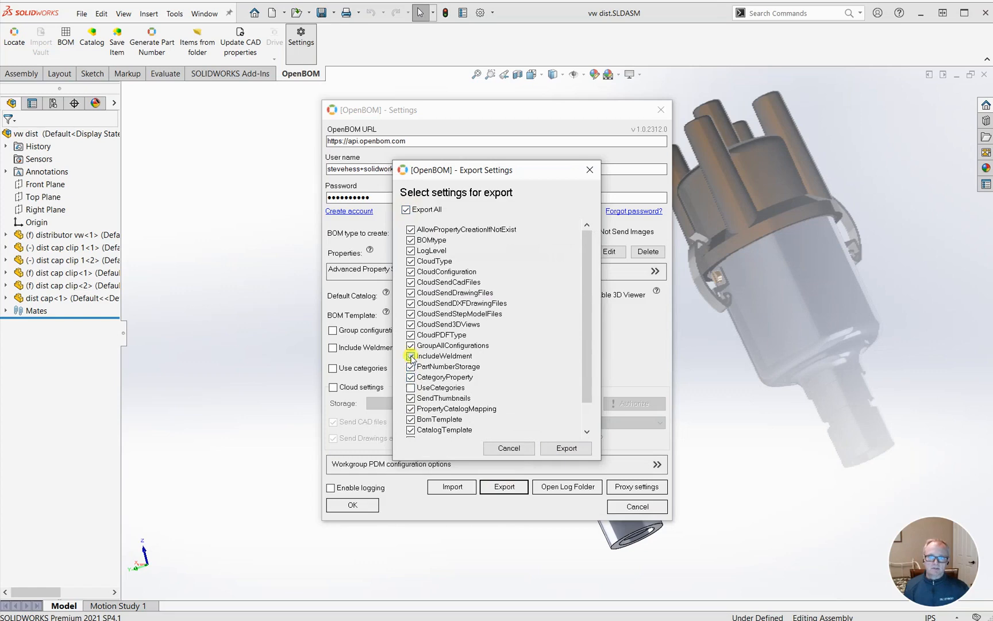
click(567, 448)
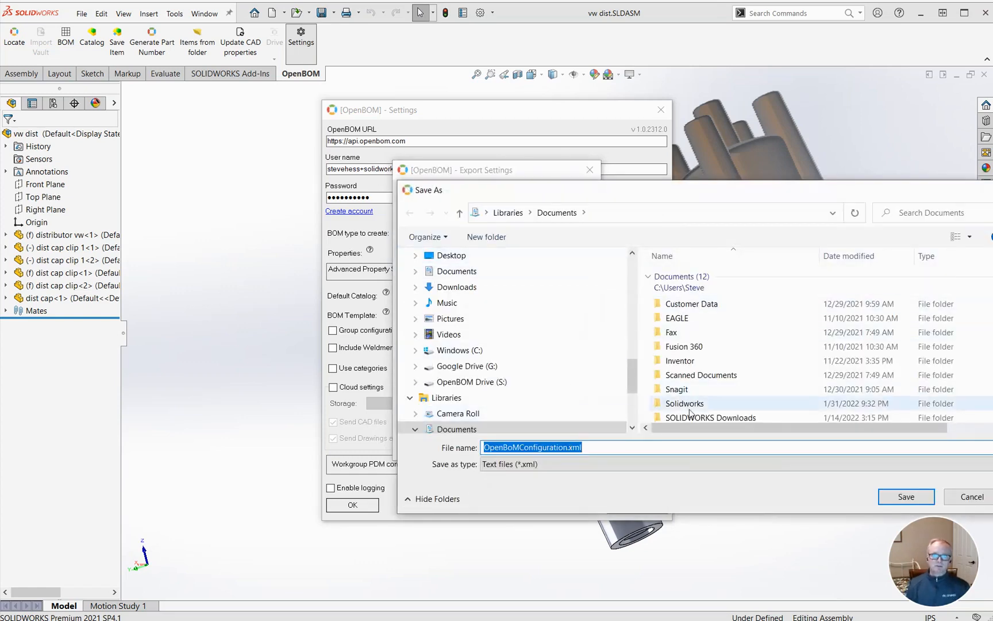
Step: Save the settings as OpenBOMConfiguration.xml in Documents, replacing the existing file
click(907, 497)
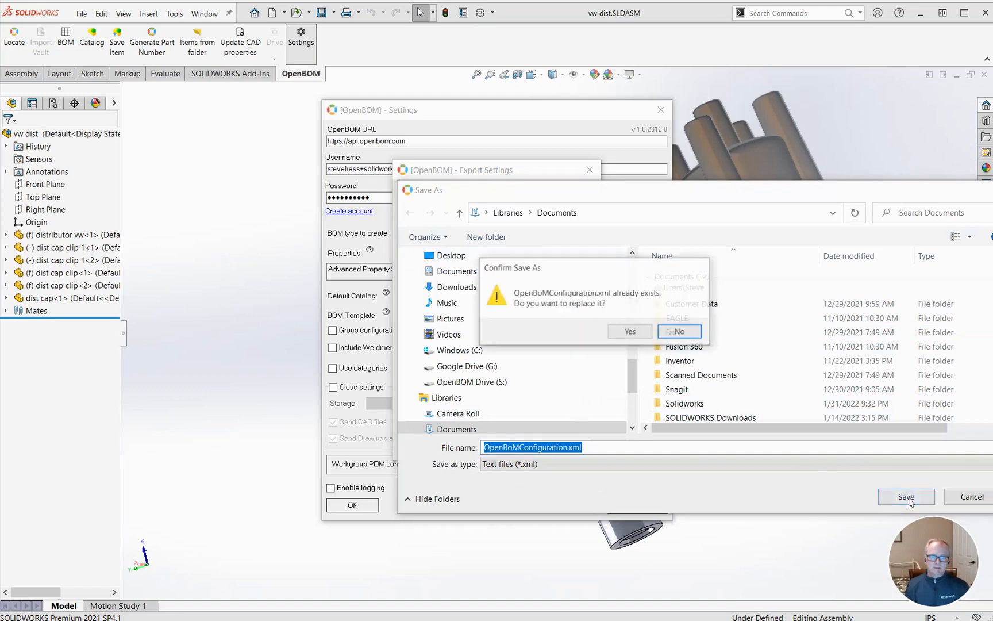
click(679, 331)
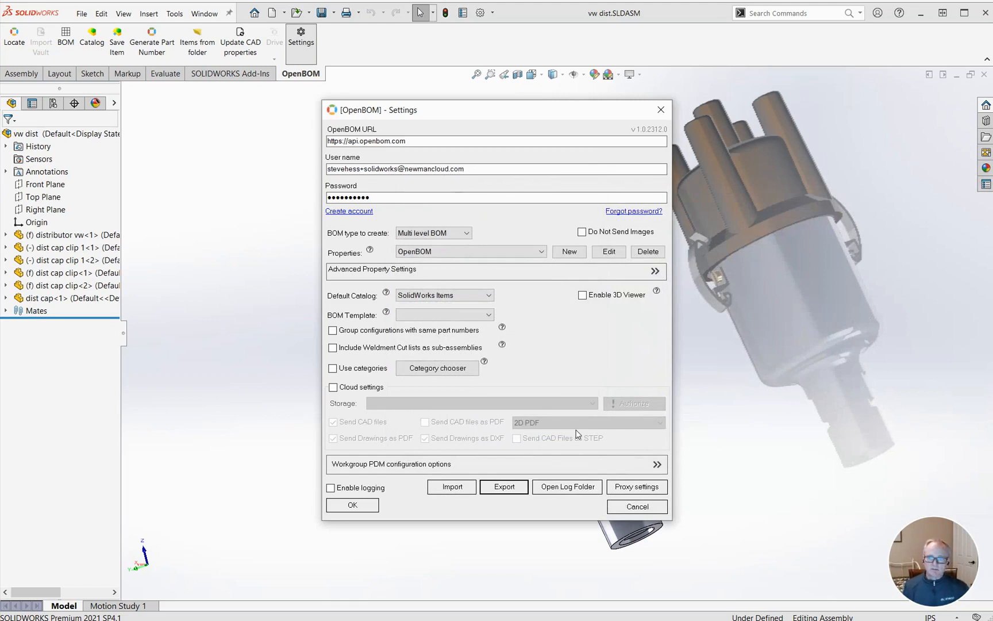
mouse_move(575, 444)
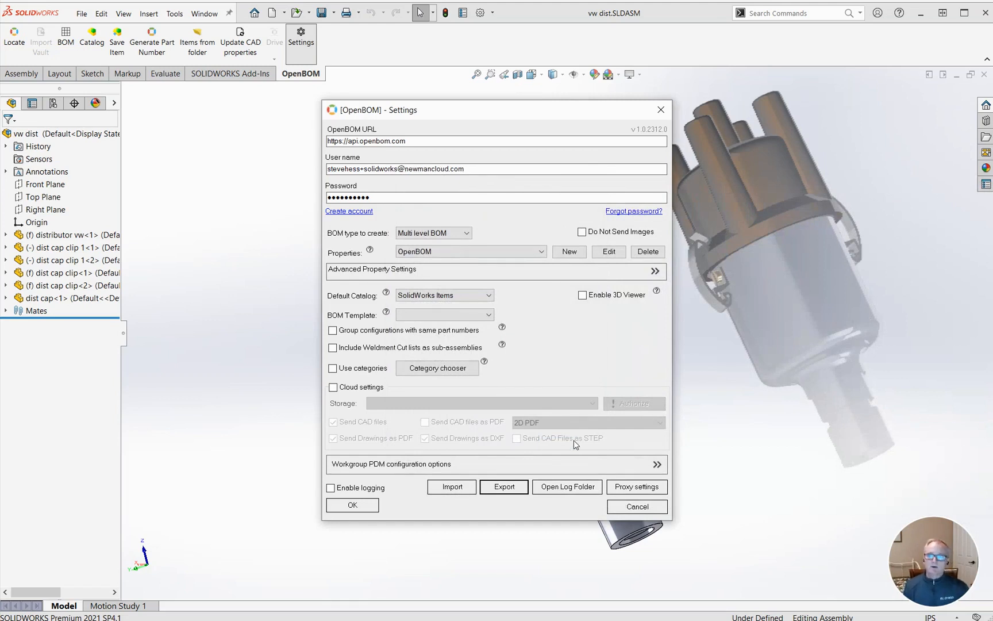
mouse_move(450, 489)
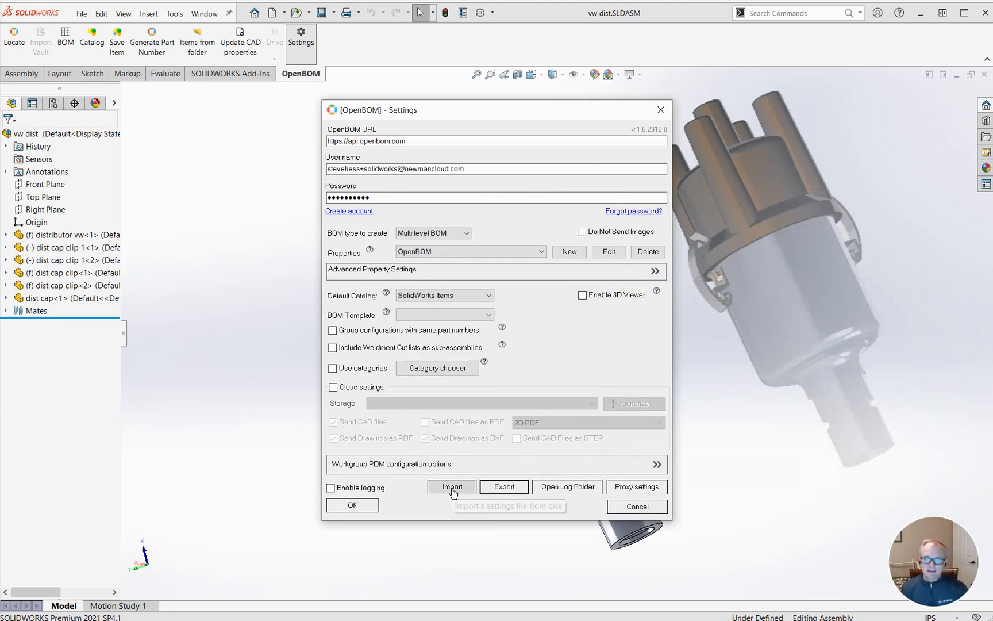
Step: Bring up the Import file browser for loading settings and cancel it without loading
click(451, 487)
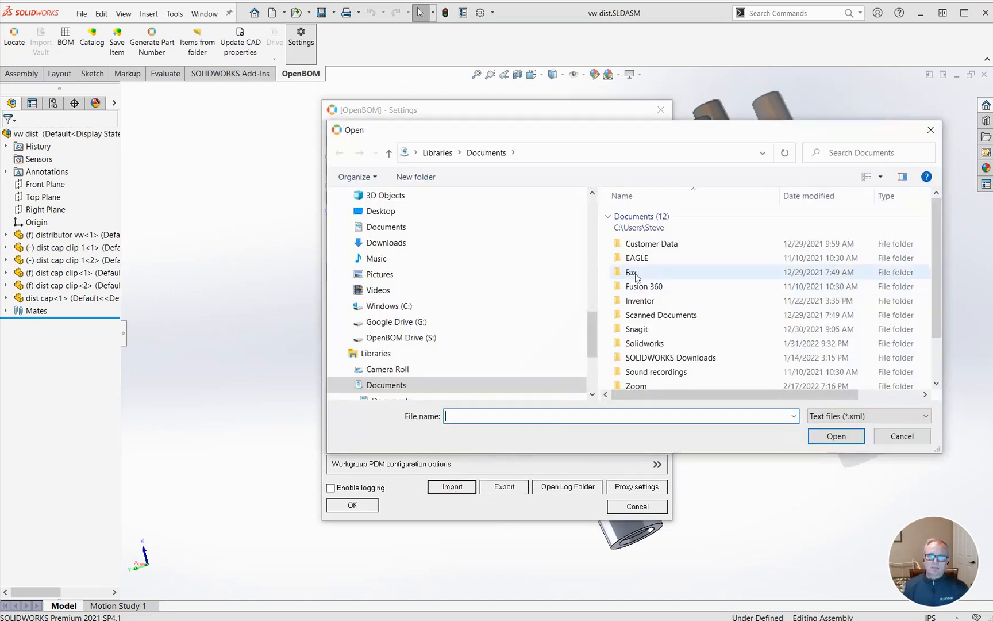
click(902, 435)
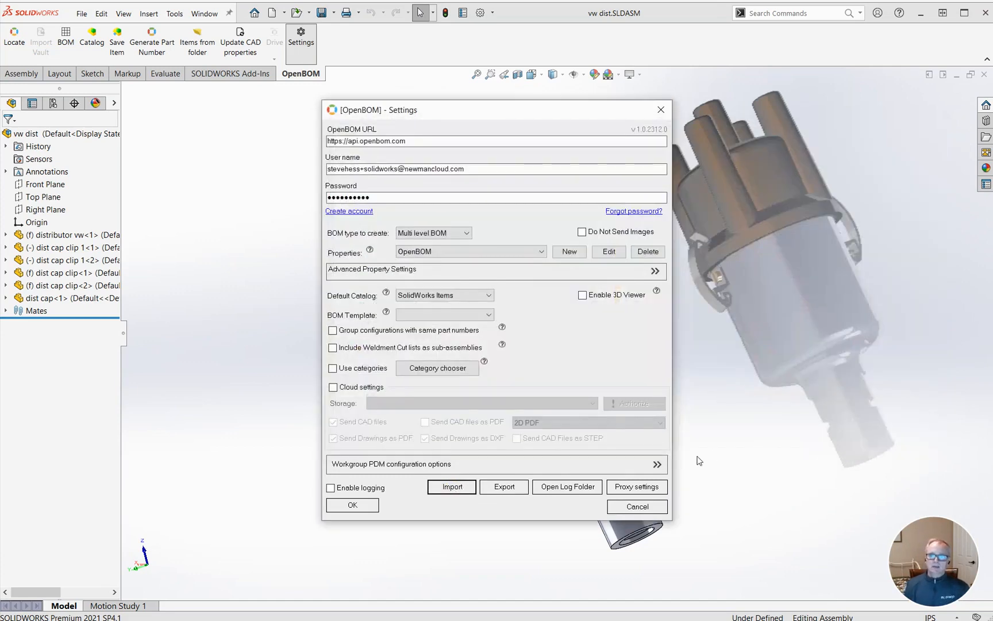